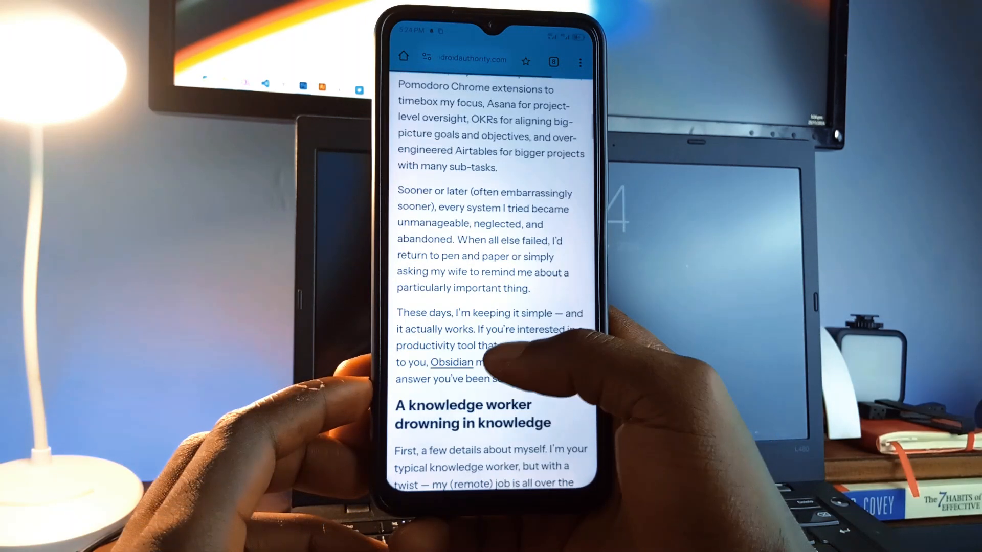
# Select a word in the article and send it to Installate for a Dict.cc translation.
pyautogui.scroll(-3)
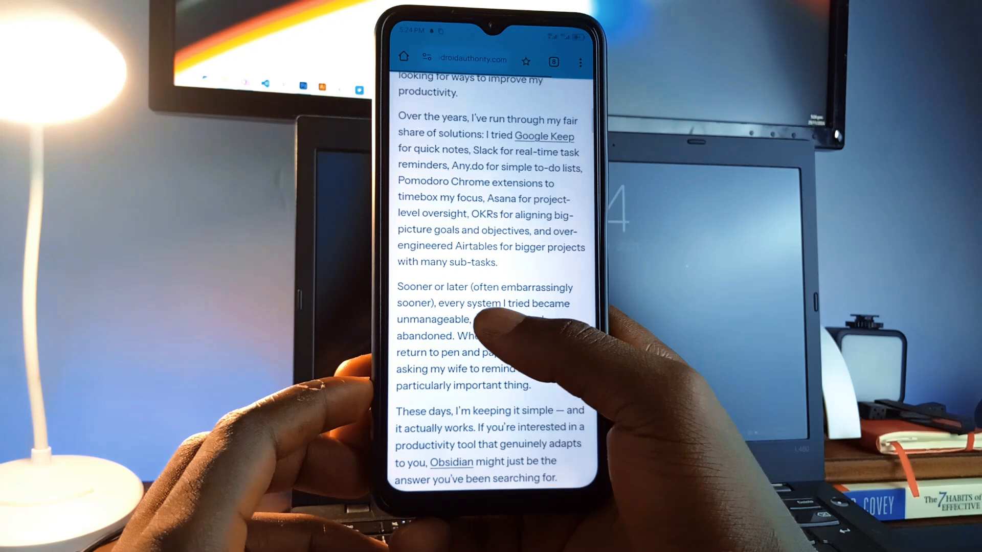
pyautogui.doubleClick(496, 319)
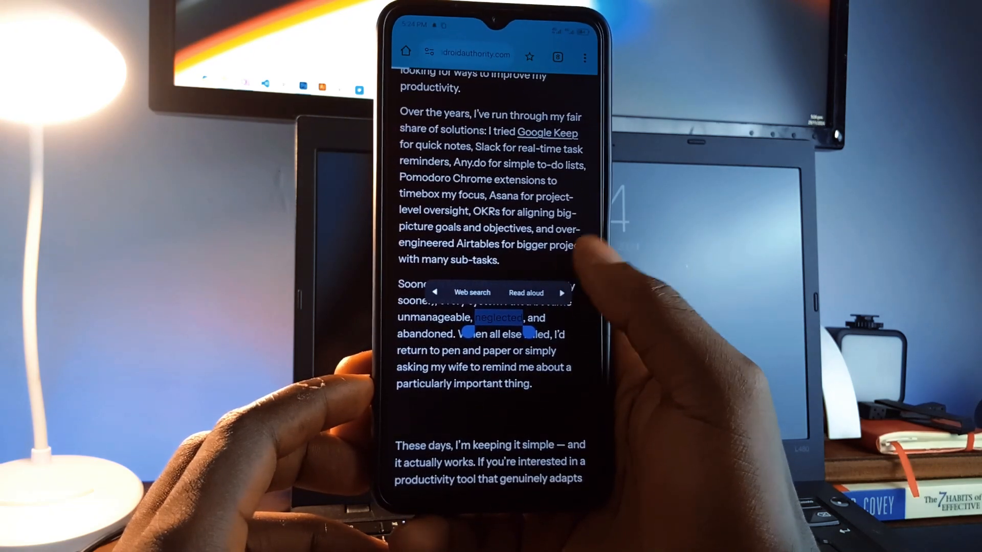
pyautogui.click(563, 292)
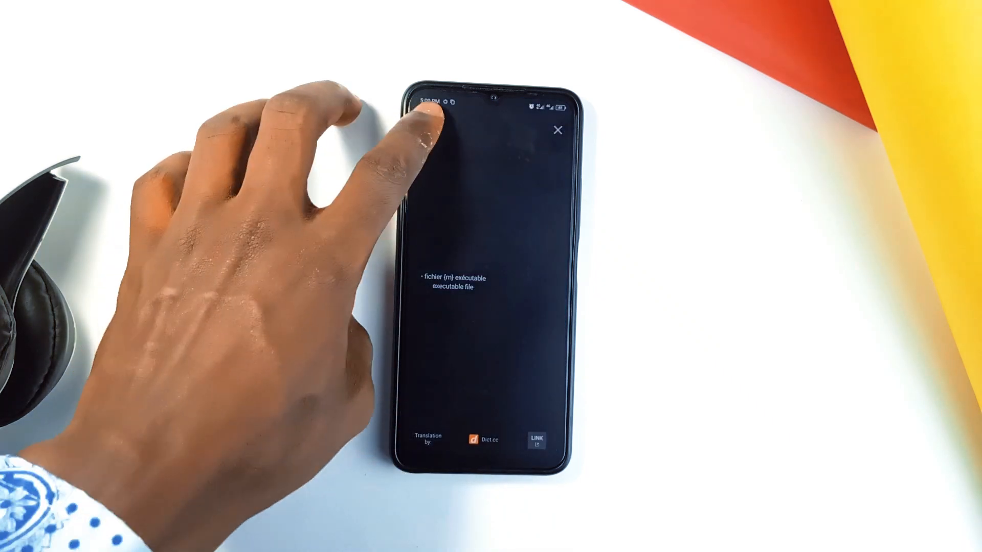
# Set the translation background opacity to 70% in Installate settings.
pyautogui.click(557, 131)
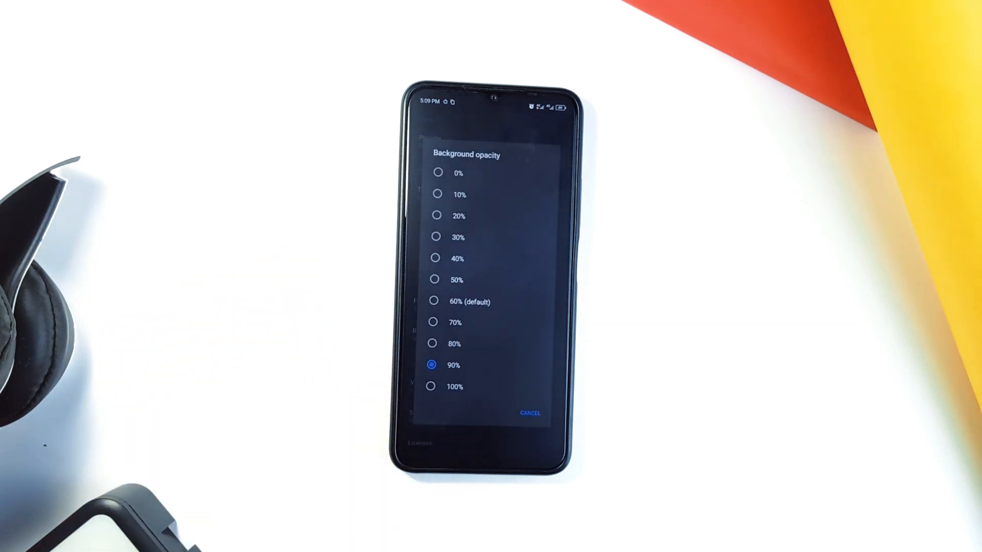
pyautogui.click(455, 322)
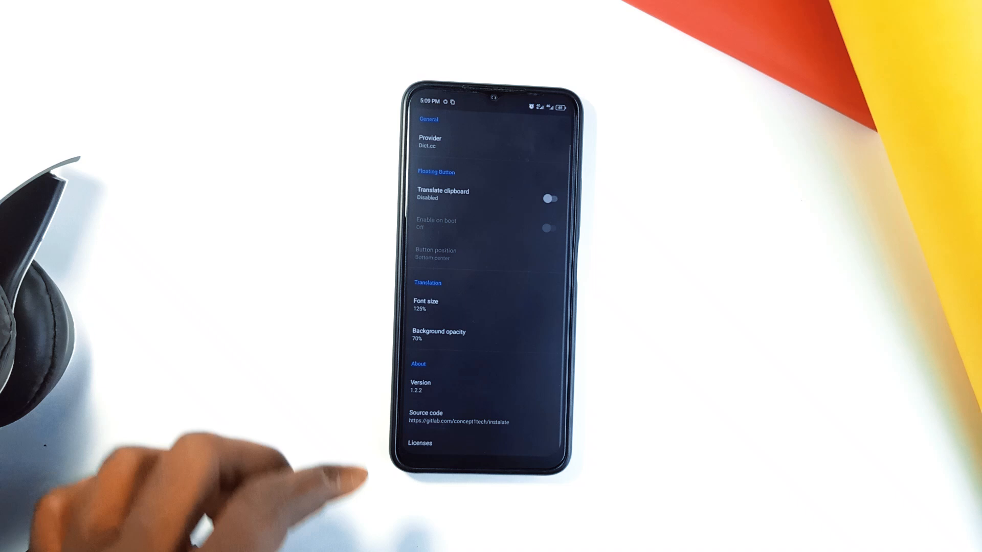
pyautogui.click(425, 305)
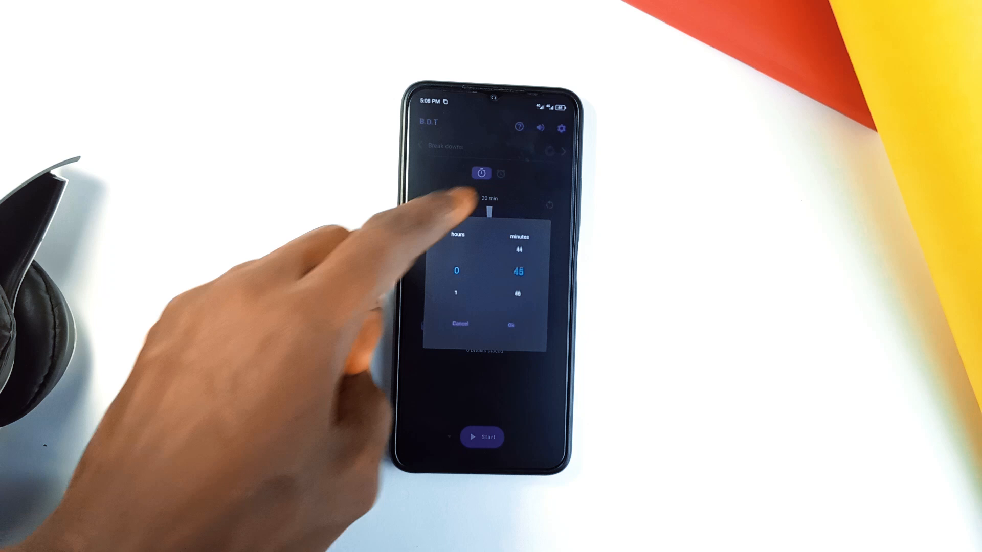
# Confirm a 45-minute duration and place one break at 22:30 on the dial.
pyautogui.click(511, 324)
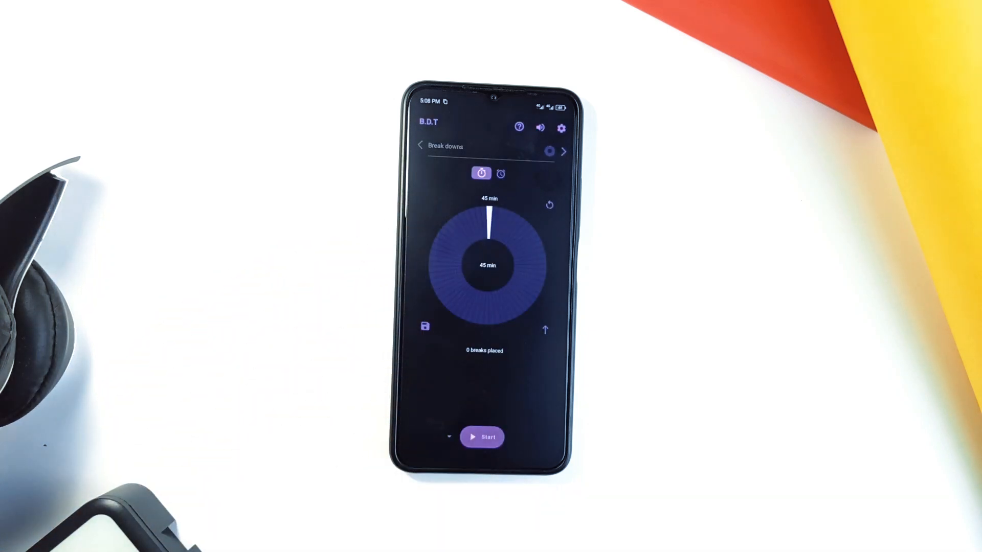
pyautogui.click(487, 310)
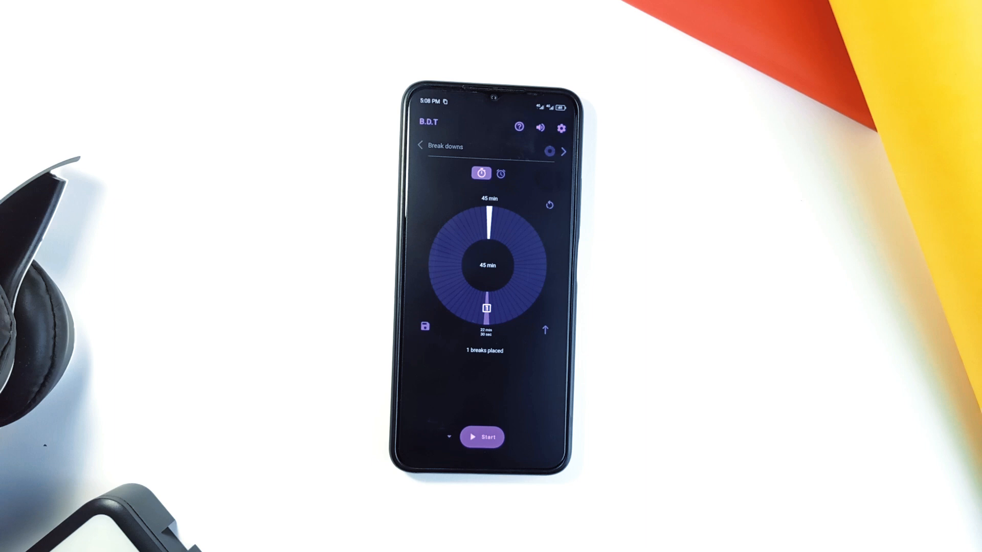
pyautogui.click(480, 437)
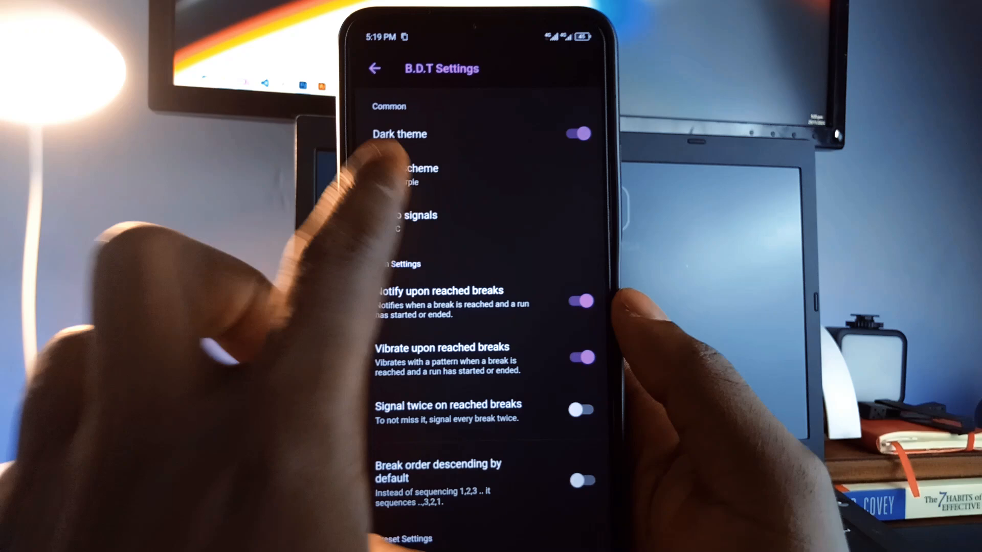
# Show the B.D.T settings for theme, signals and break notifications.
pyautogui.click(430, 176)
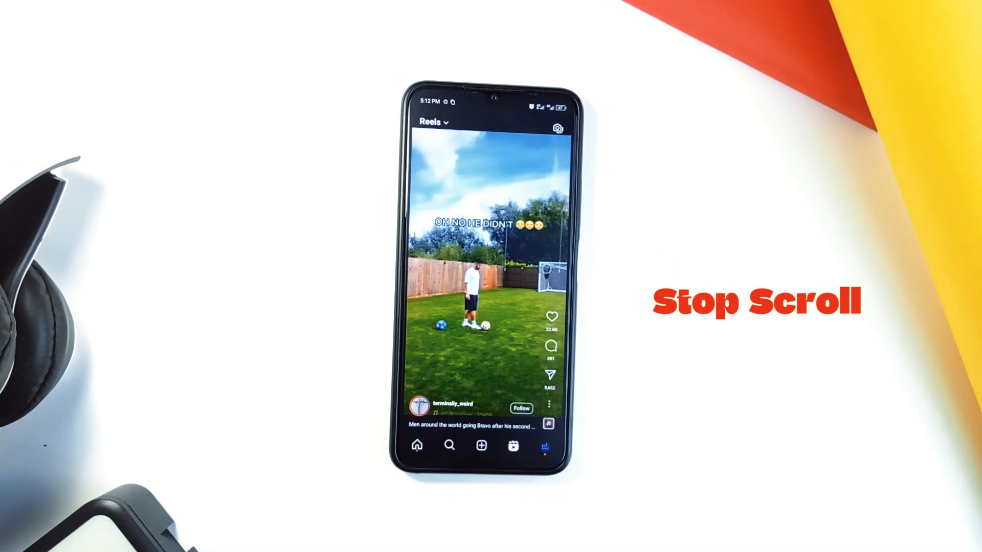
# Attempt Instagram Reels twice and get returned to the home feed by Scroll Block.
pyautogui.click(416, 445)
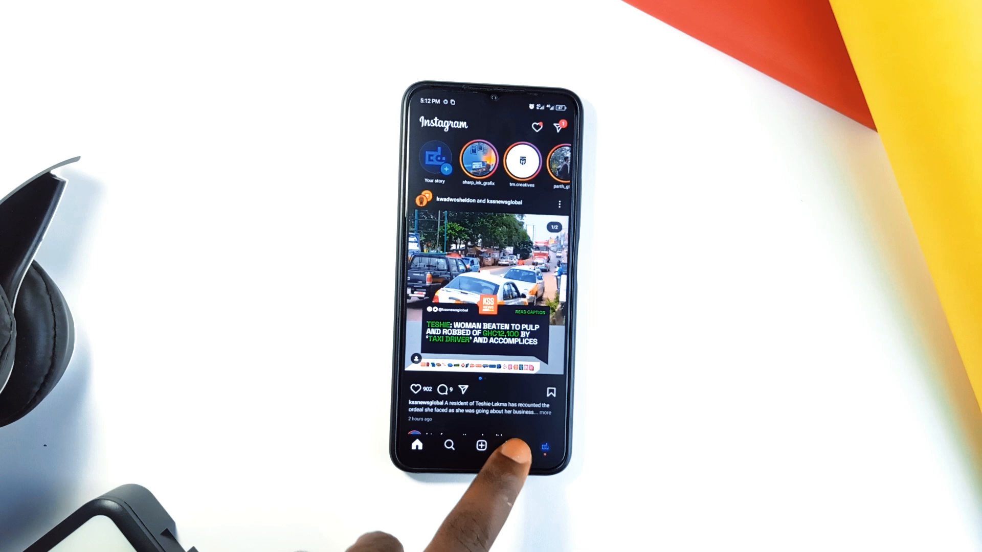
pyautogui.click(513, 445)
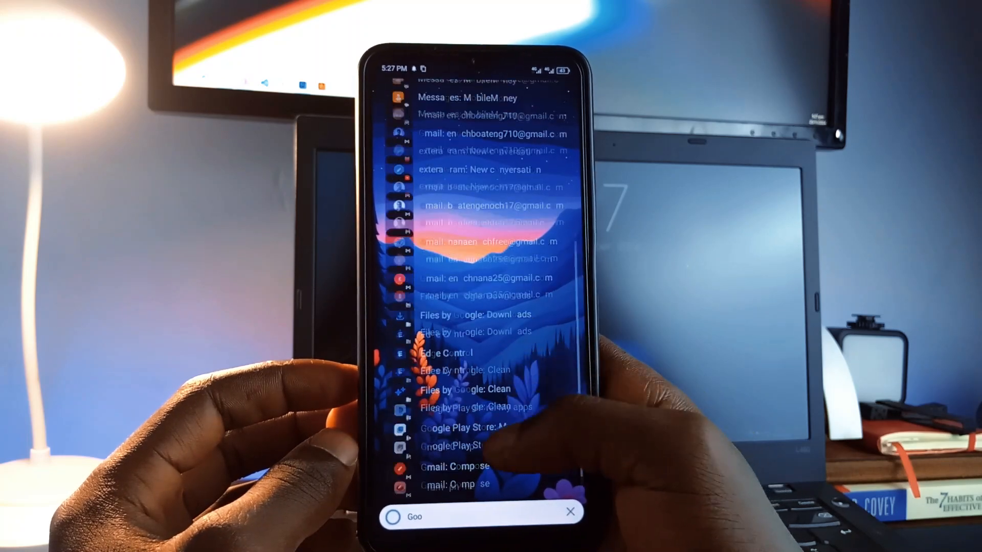
# Clear the app search to return to the Monocles home screen with its usage tips.
pyautogui.click(570, 511)
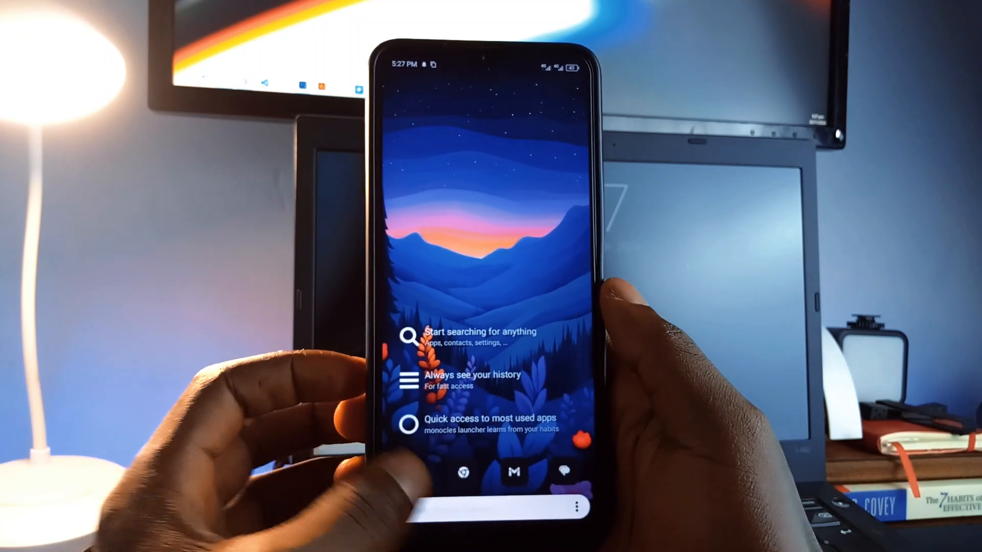